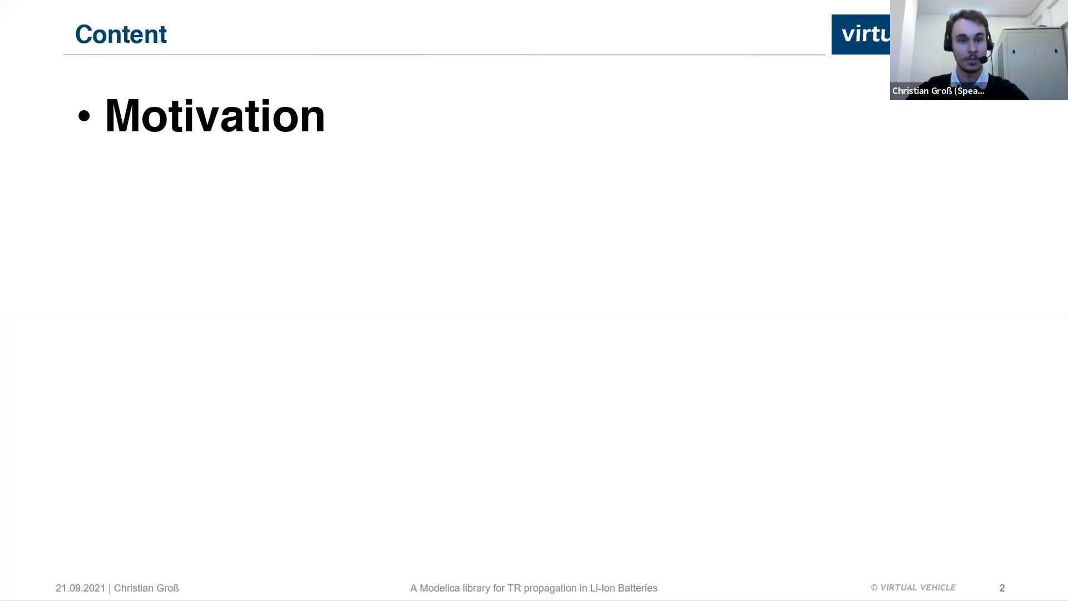
# Reveal all five agenda items, then show the agenda with Motivation marked current.
pyautogui.press('Right')
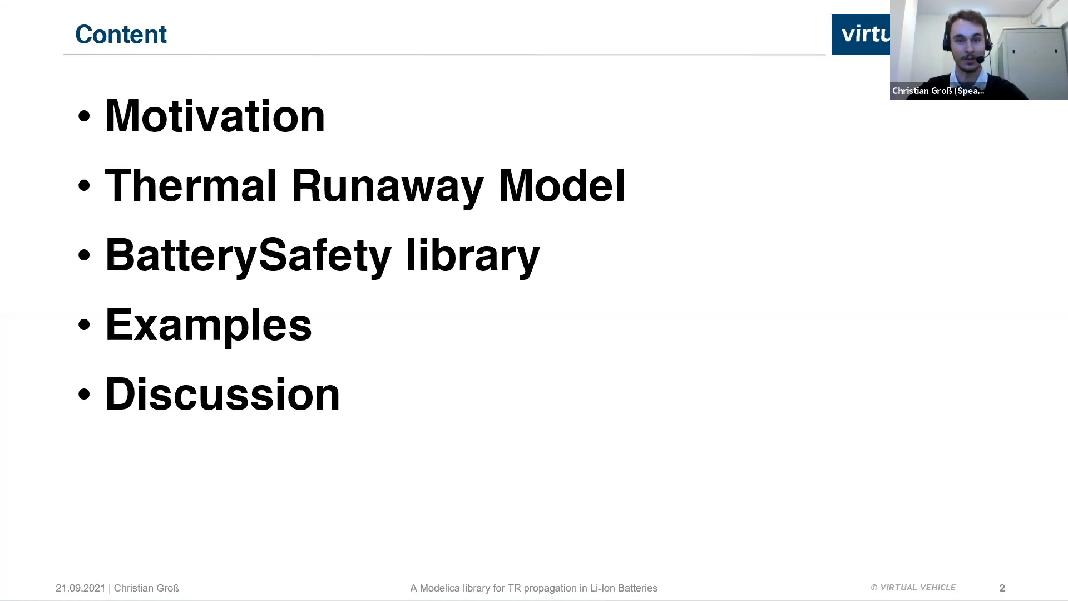
pyautogui.press('right')
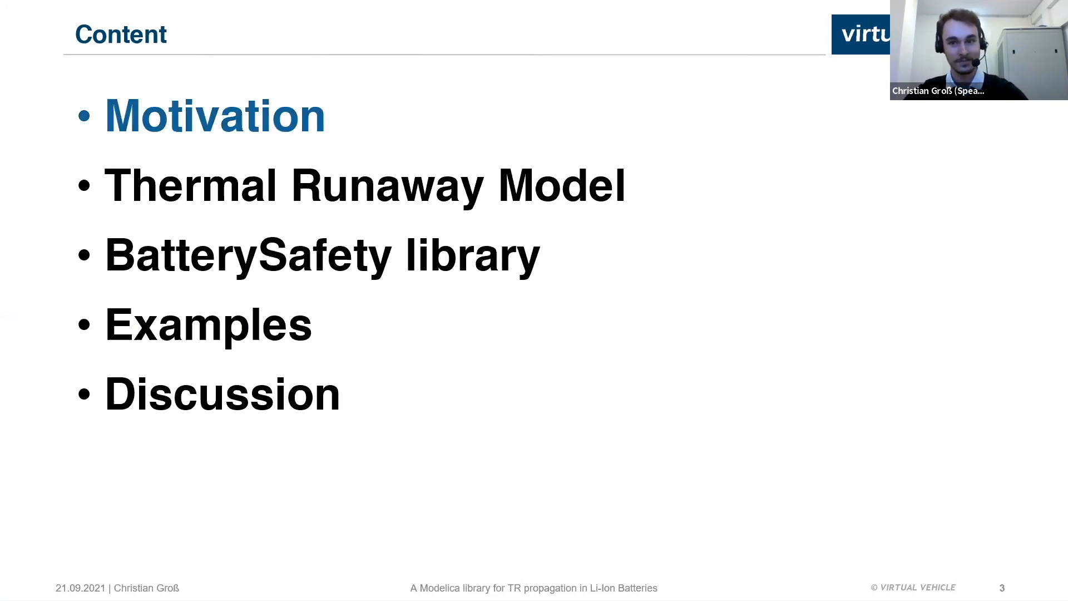
# Present the Li-Ion safety concerns slide, then the agenda with Thermal Runaway Model current.
pyautogui.press('right')
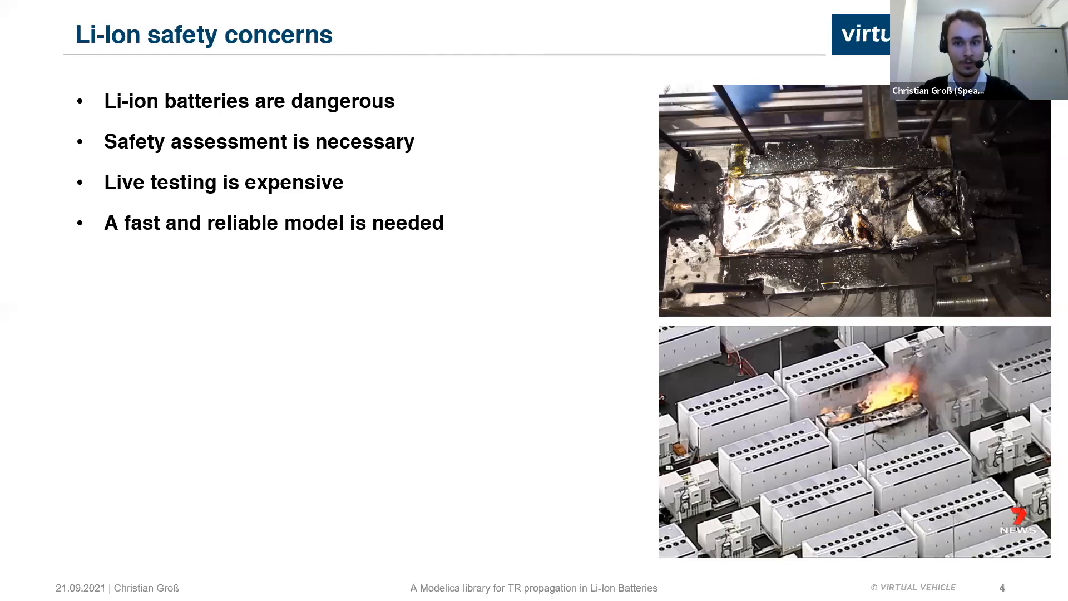
pyautogui.press('Right')
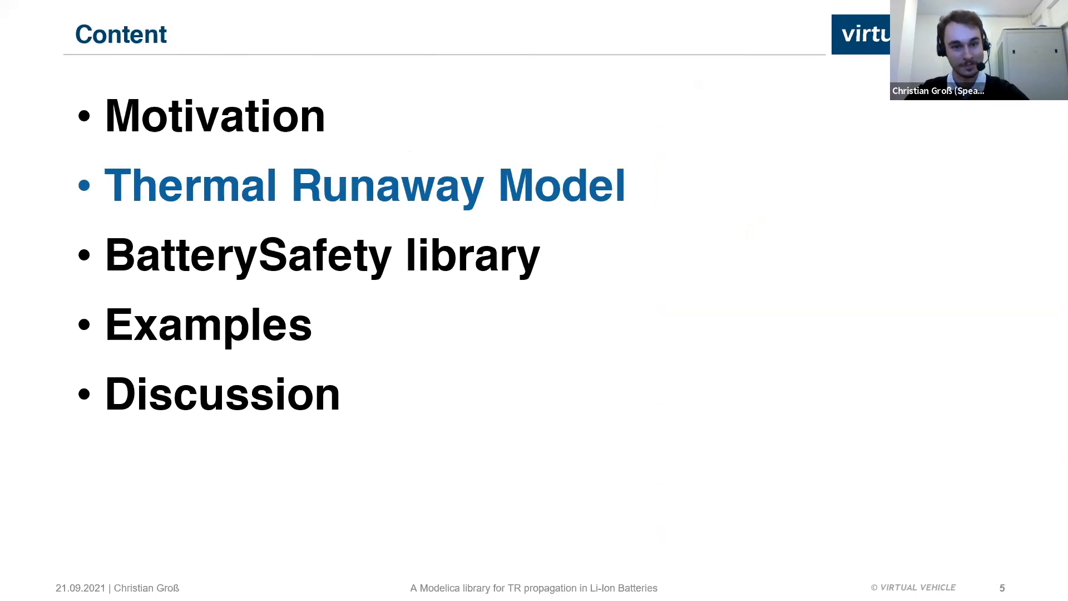
pyautogui.press('Right')
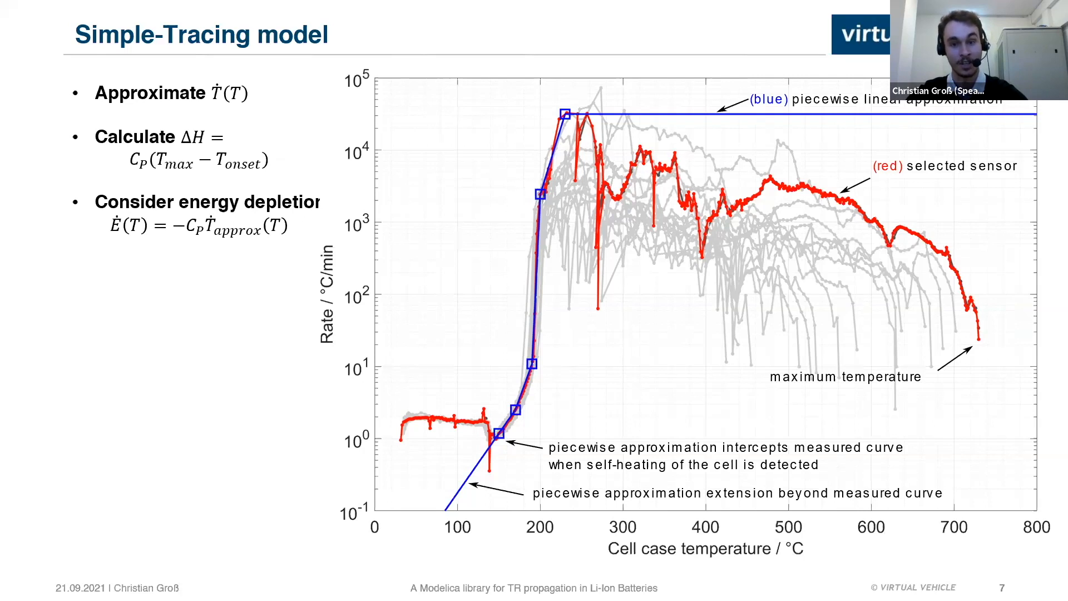
# Advance past the Simple-Tracing model slide to the agenda marking BatterySafety library.
pyautogui.press('Right')
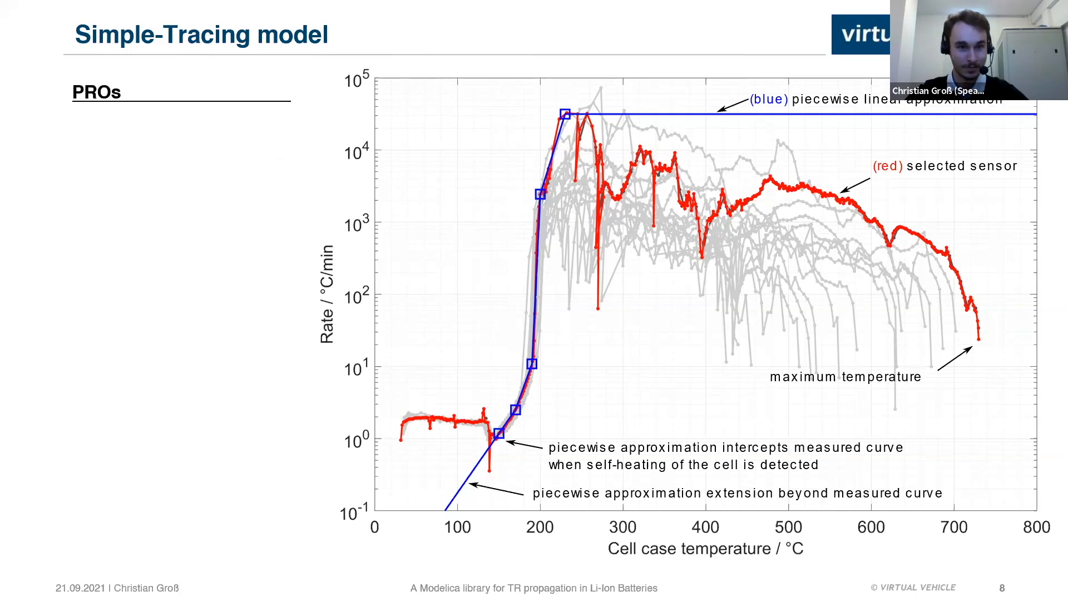
pyautogui.press('right')
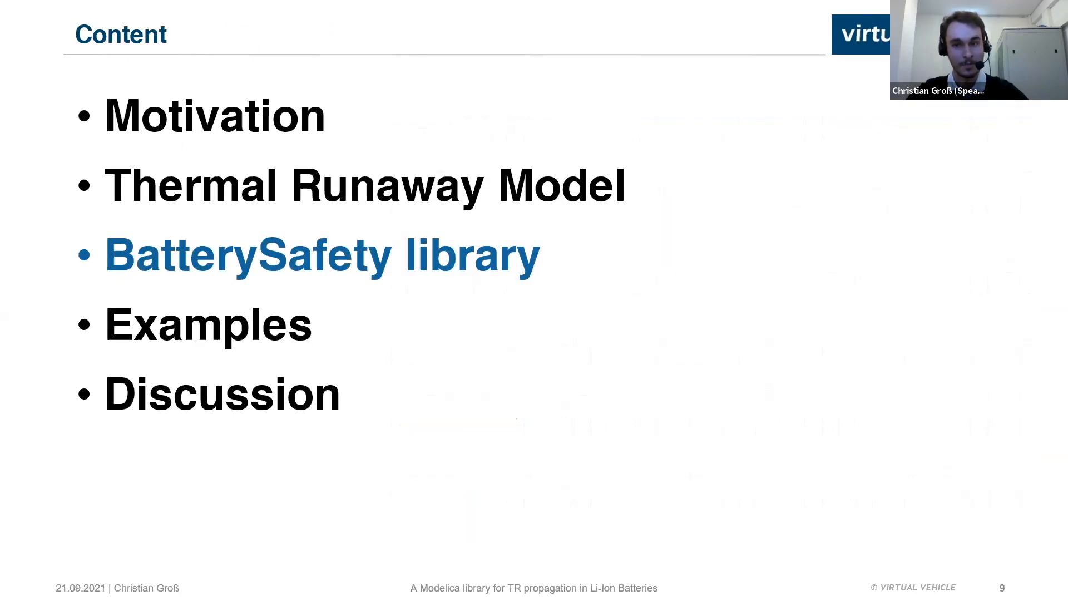
# Advance to the BatterySafety Library slide with its package tree and organisation points.
pyautogui.press('right')
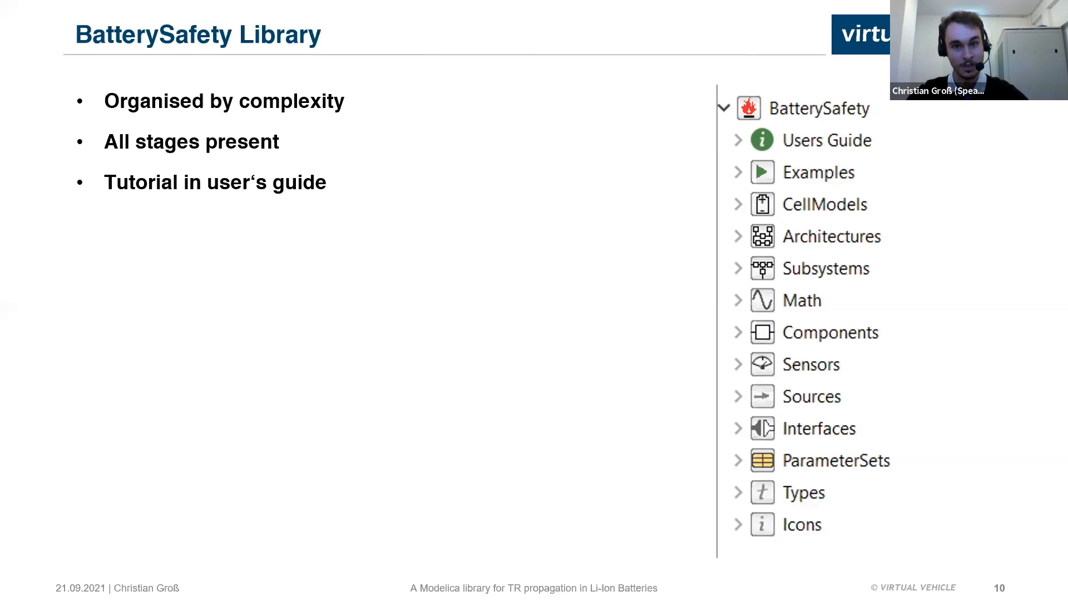
# Advance to slide 11, the Thermal runaway model block diagram.
pyautogui.press('Right')
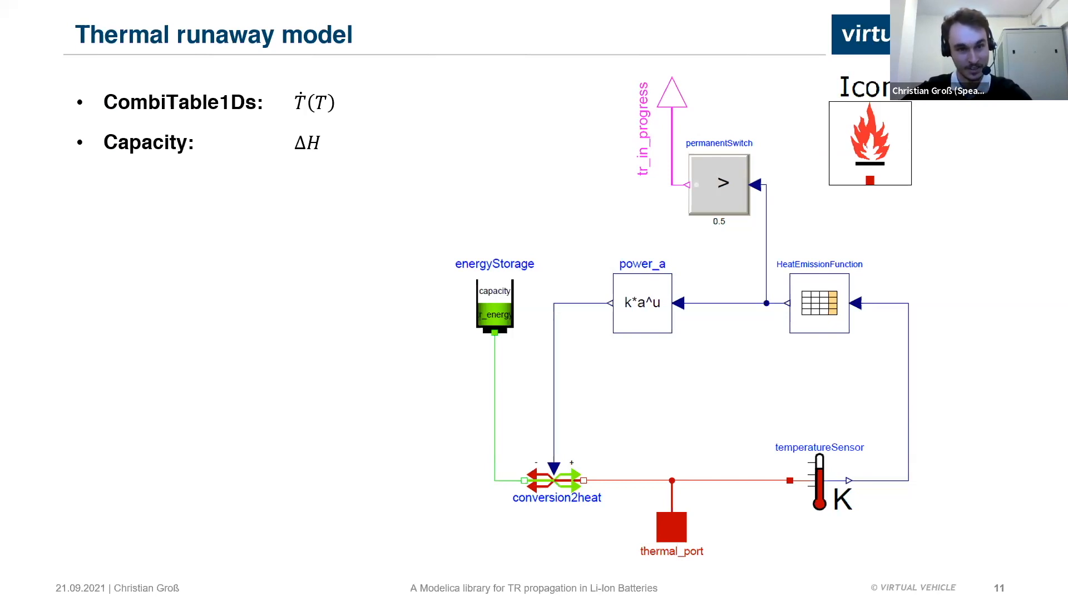
# Advance to slide 12, the Cell model with its electric model diagram.
pyautogui.press('Right')
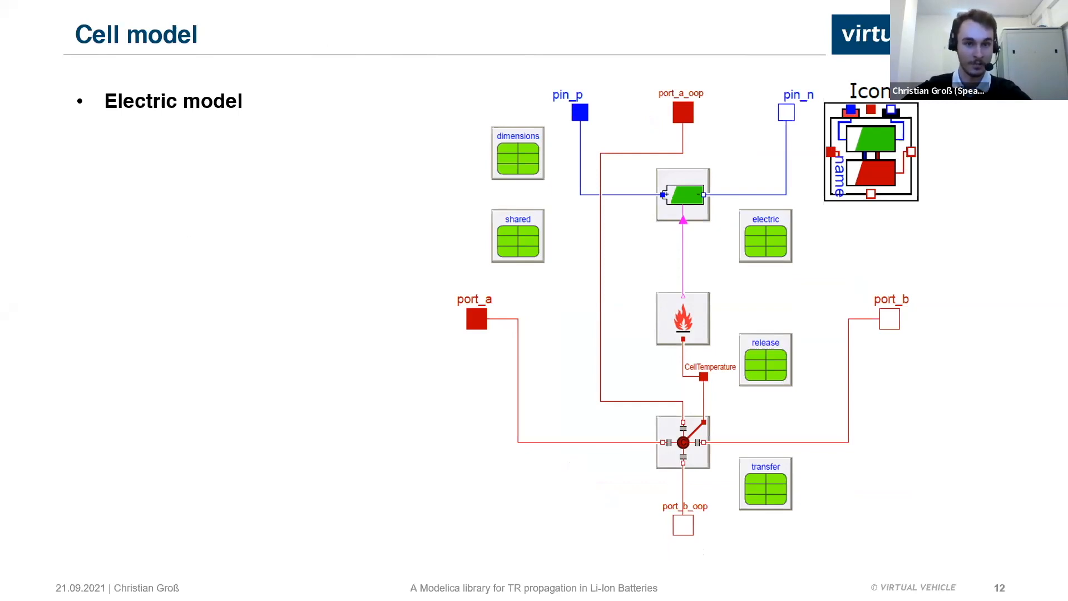
# Show the Module diagram slide, then the agenda marking Examples as current.
pyautogui.press('right')
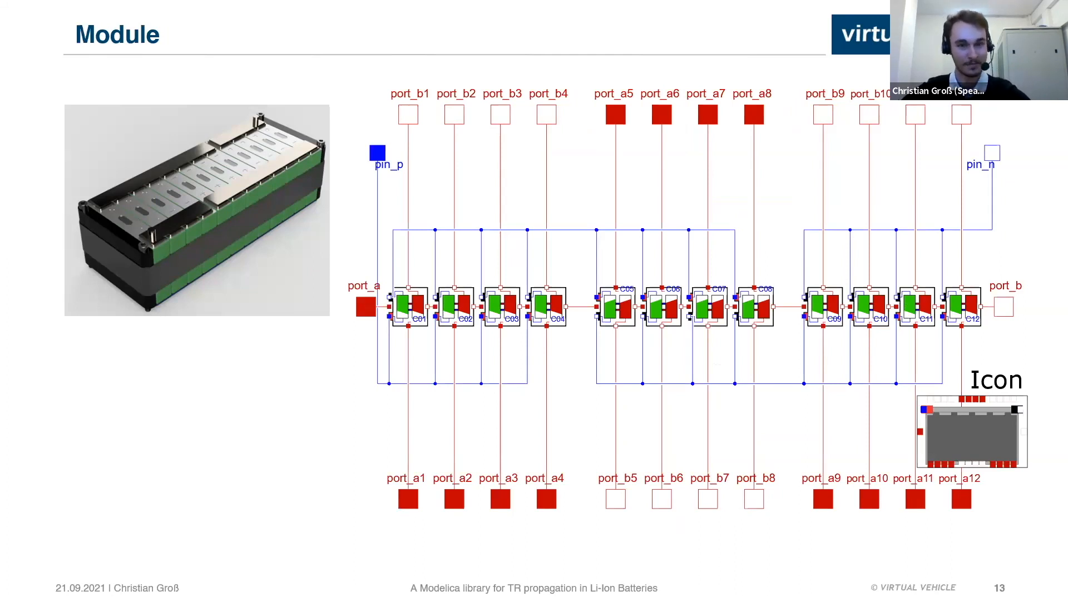
pyautogui.press('right')
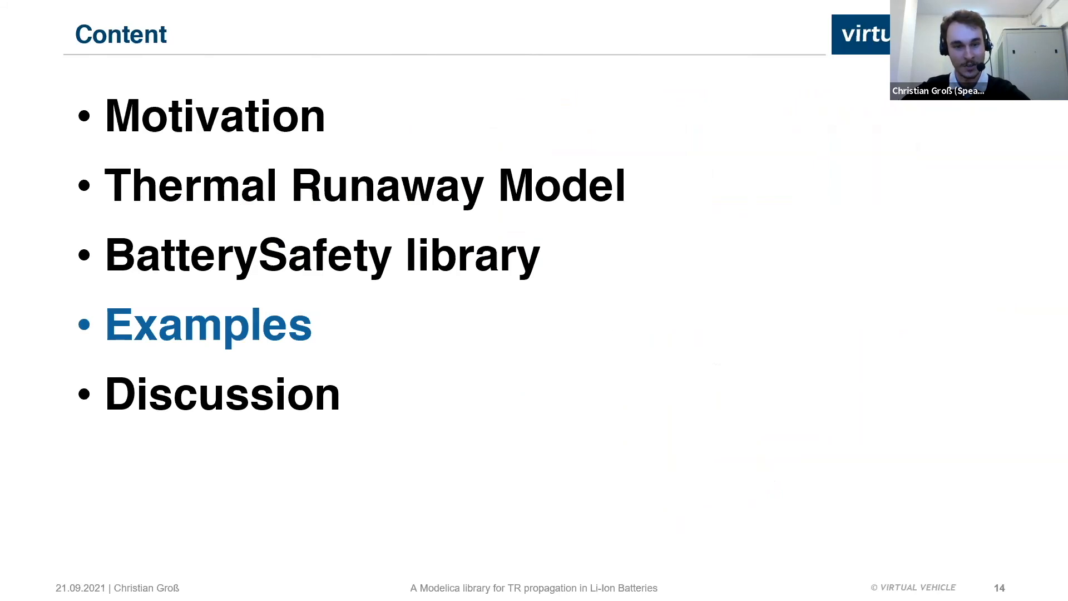
# Advance to slide 15, the Single Cell example with its temperature-over-time curve.
pyautogui.press('right')
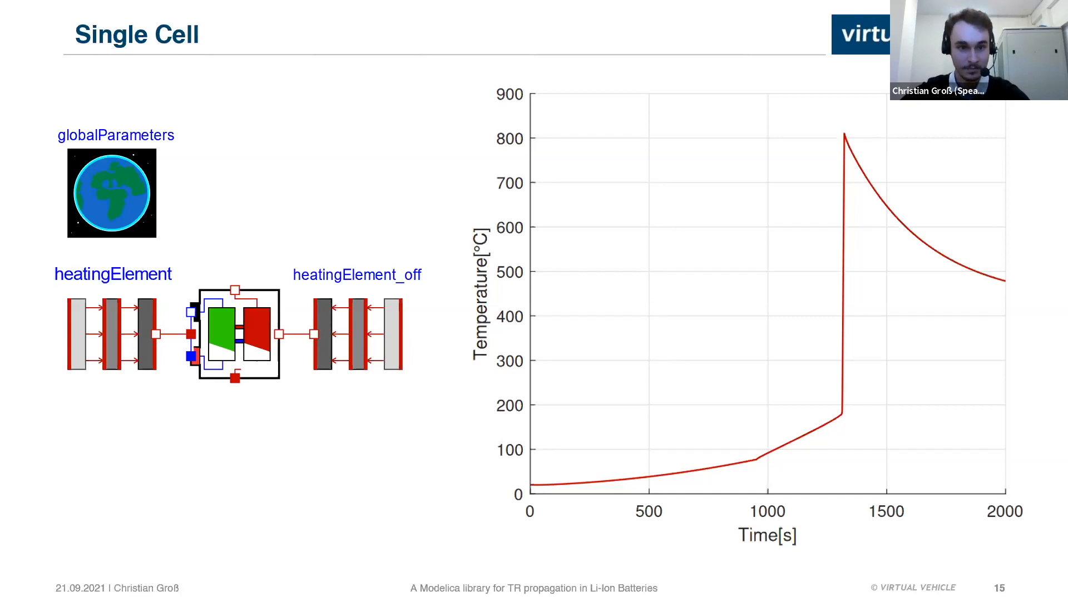
# Advance through the examples to the agenda marking Discussion as current.
pyautogui.press('right')
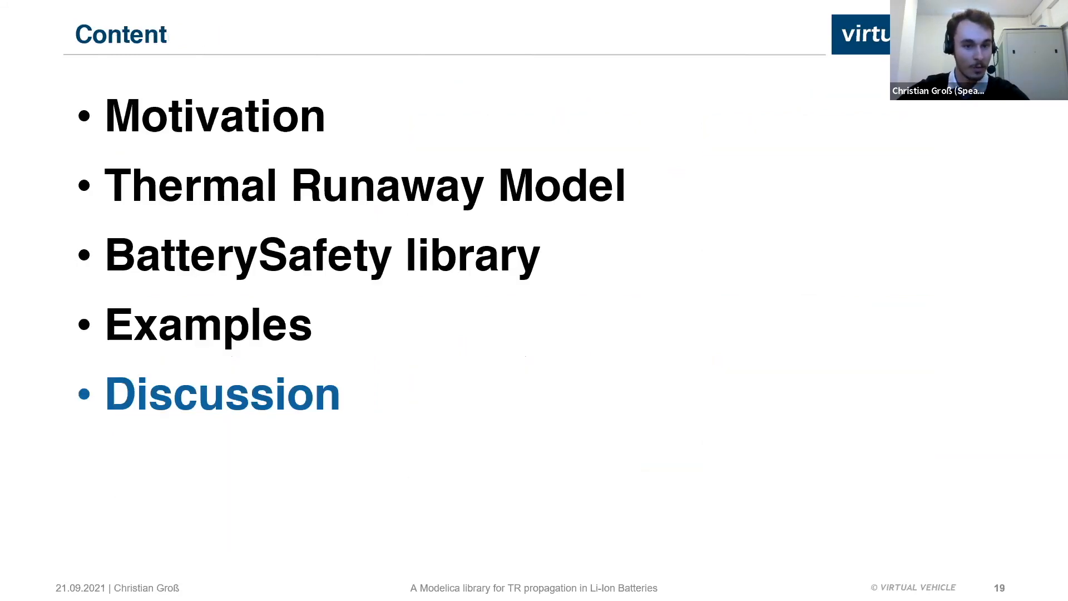
# Advance to slide 20, Discussion, listing strengths, venting limitation and countermeasure.
pyautogui.press('Right')
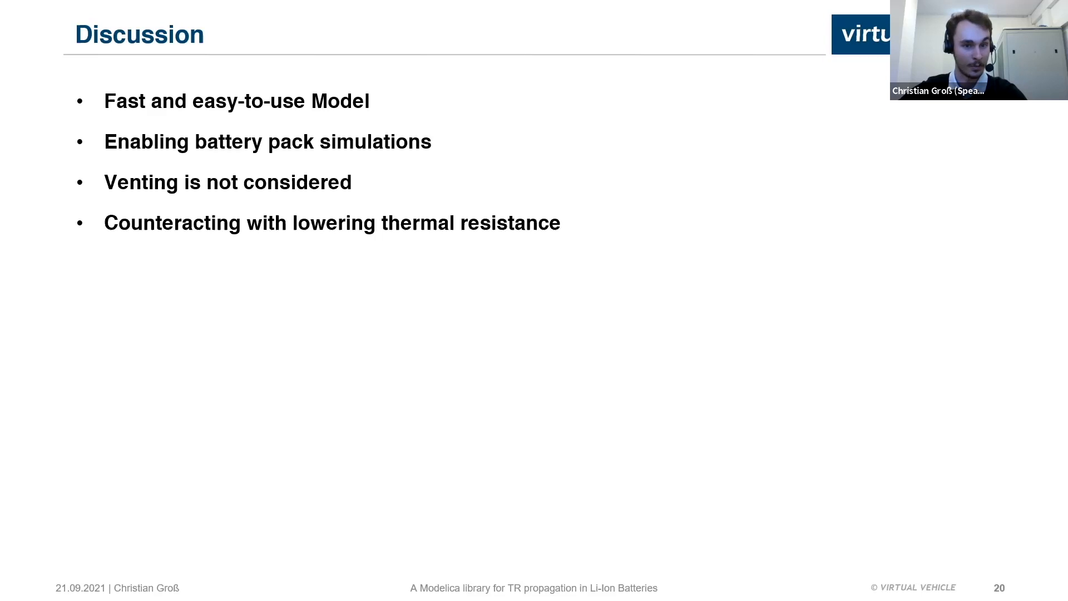